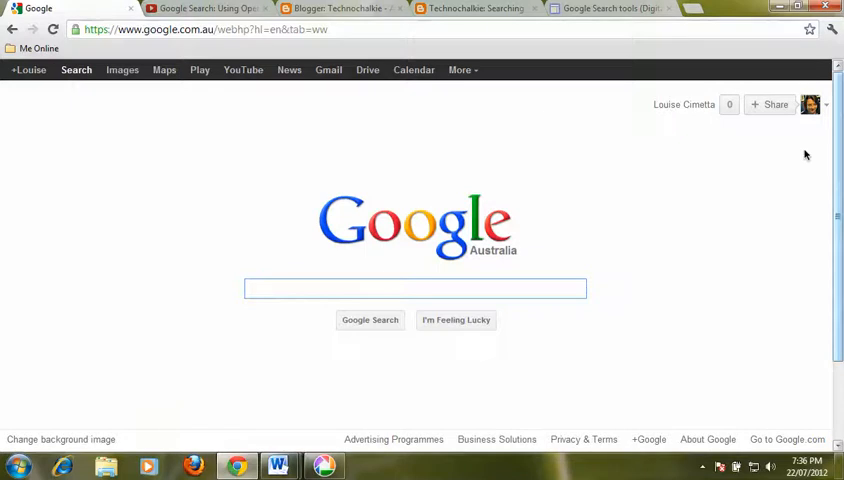
{"action": "mouse_move", "coordinate": [744, 180]}
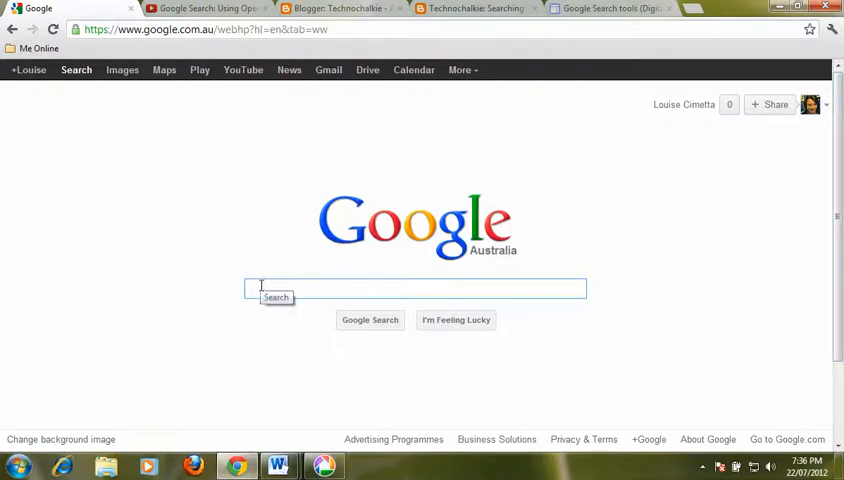
Run the Google calculator sum 240 + 61
{"action": "type", "text": "240"}
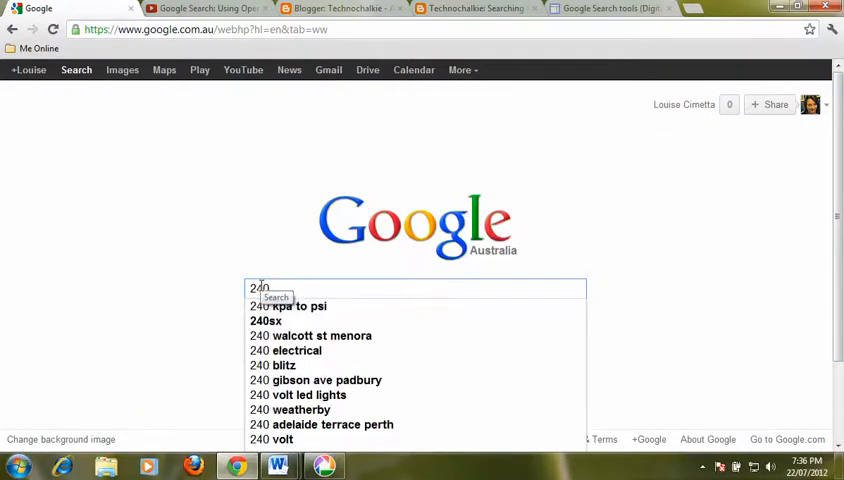
{"action": "type", "text": "+"}
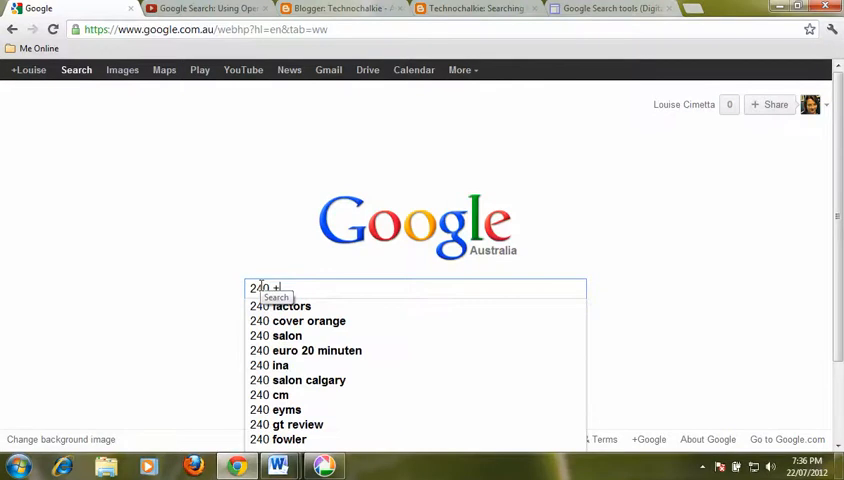
{"action": "type", "text": "61"}
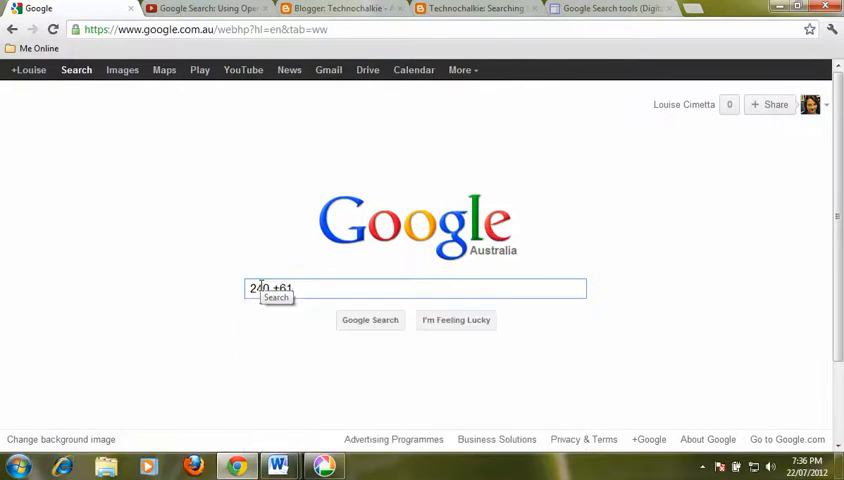
{"action": "left_click", "coordinate": [370, 320]}
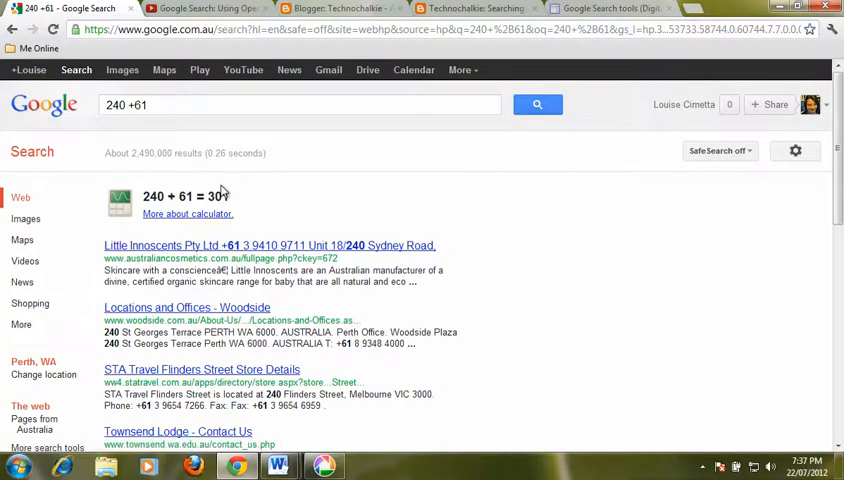
{"action": "mouse_move", "coordinate": [44, 104]}
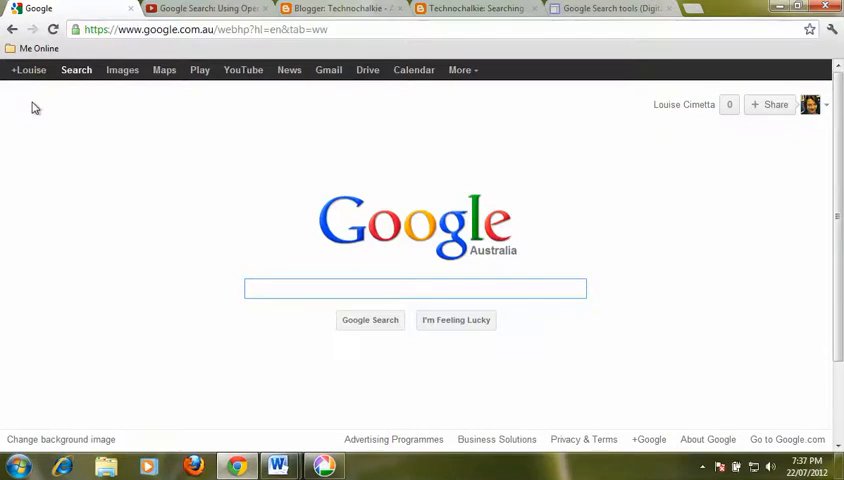
Enter the unit-conversion query 'six foot in cm'
{"action": "left_click", "coordinate": [416, 288]}
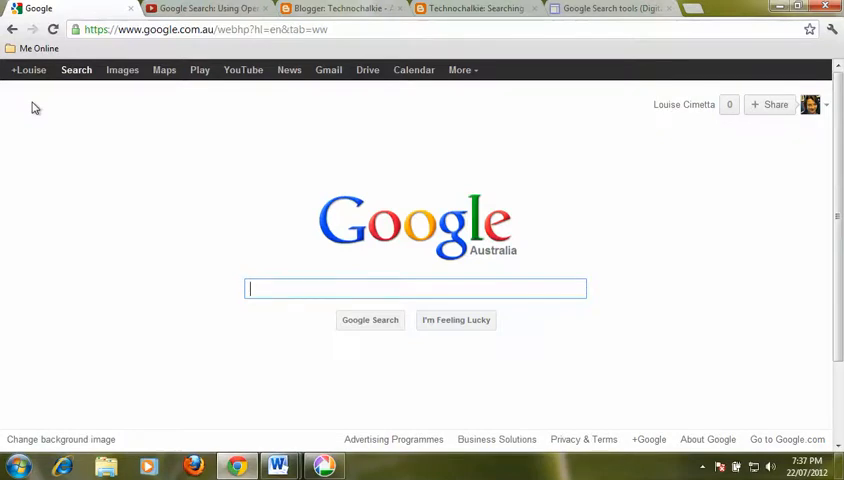
{"action": "type", "text": "six fo"}
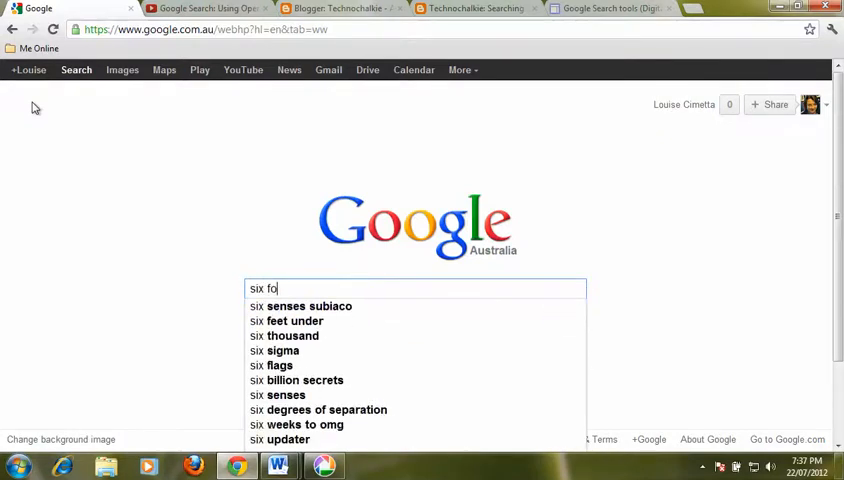
{"action": "type", "text": "ot in cm"}
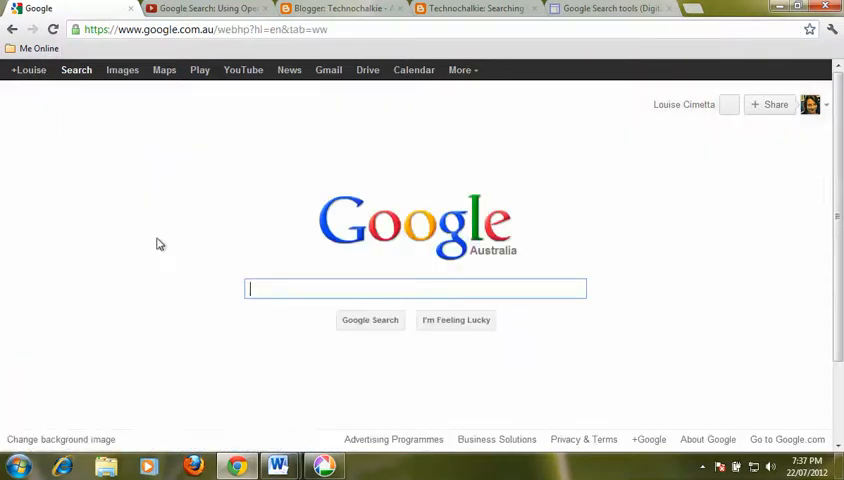
{"action": "mouse_move", "coordinate": [180, 274]}
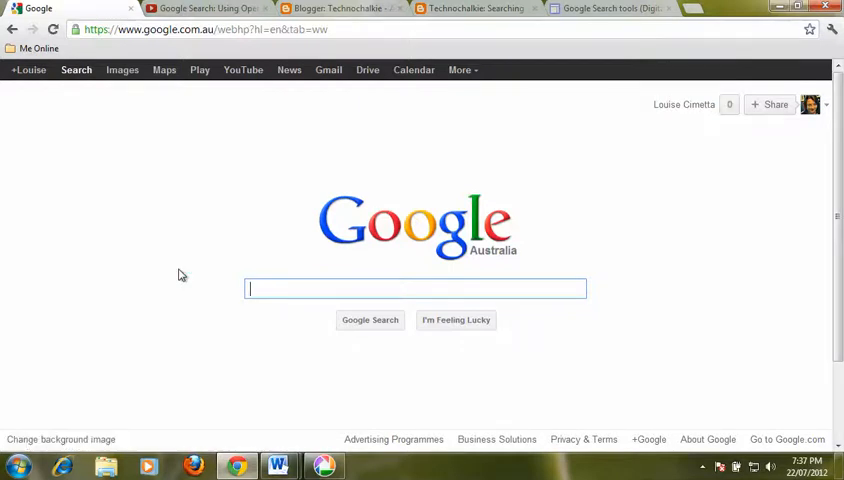
Search 'Au prime ministers 1901..1914' for the year range and review the results
{"action": "type", "text": "Australian"}
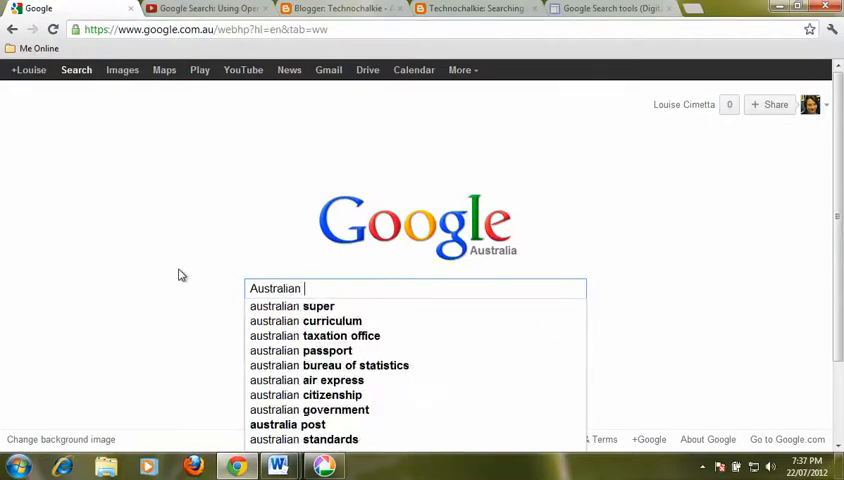
{"action": "type", "text": "prime minister"}
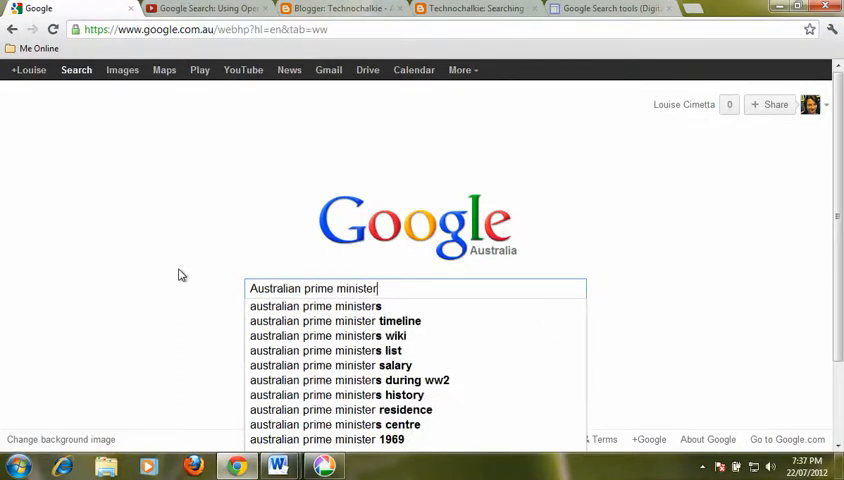
{"action": "type", "text": "s"}
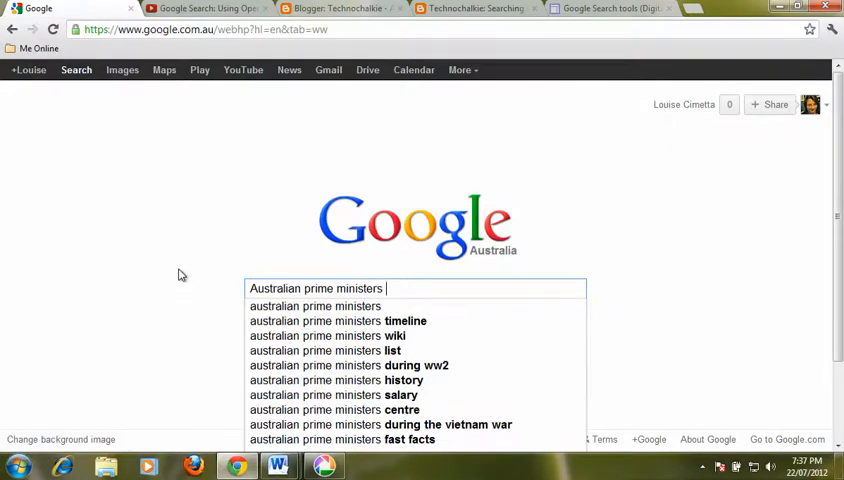
{"action": "type", "text": "1901"}
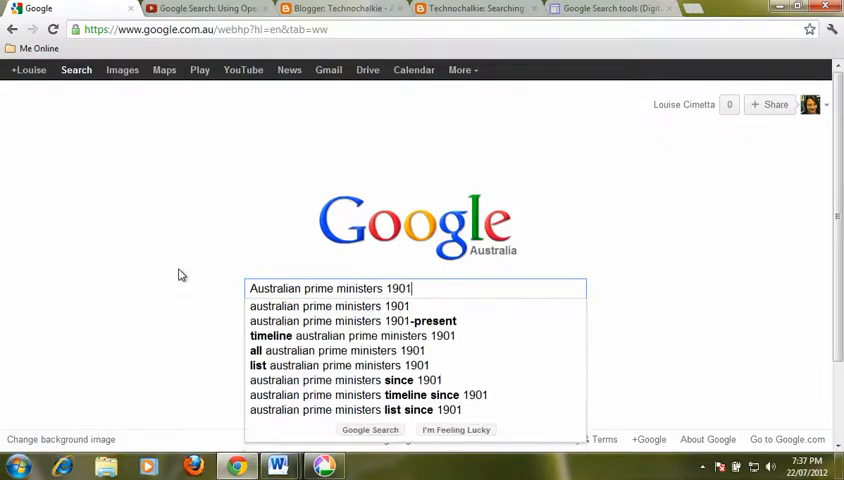
{"action": "type", "text": ".."}
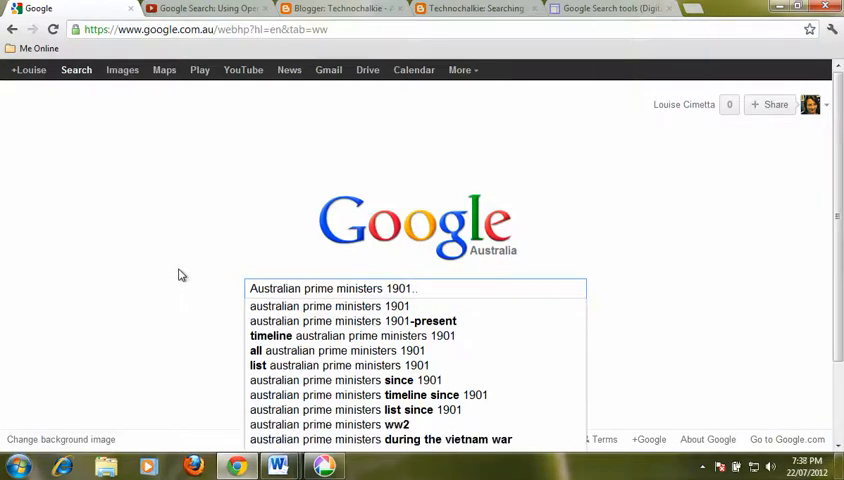
{"action": "type", "text": "1"}
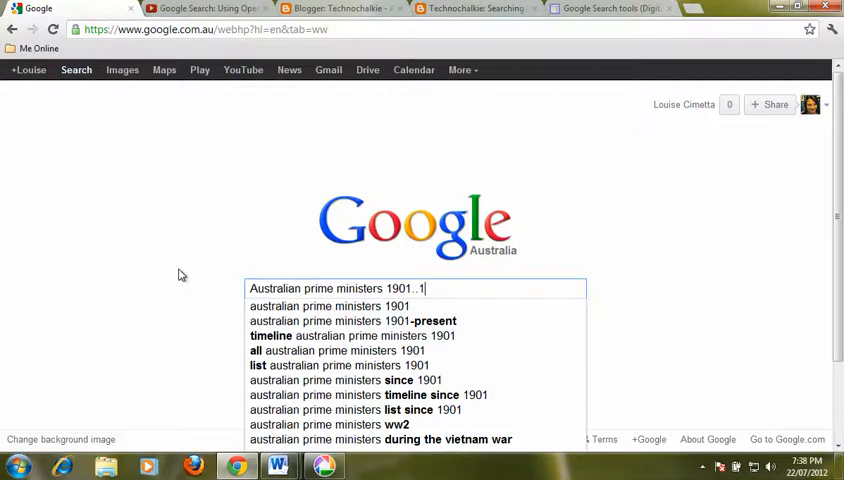
{"action": "type", "text": "914"}
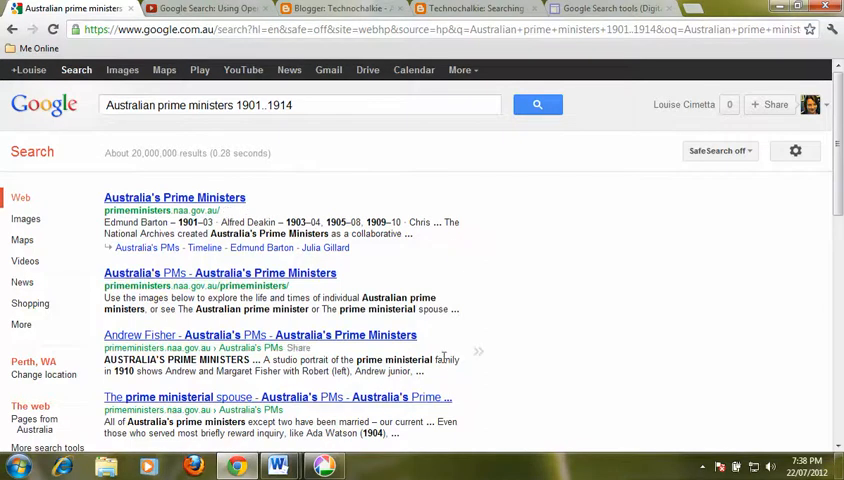
{"action": "scroll", "scroll_direction": "down", "scroll_amount": 3}
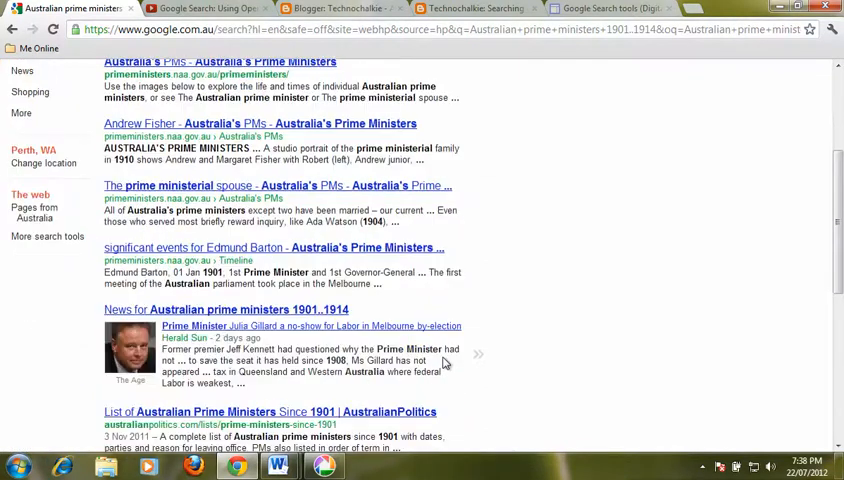
{"action": "scroll", "scroll_direction": "up", "scroll_amount": 3}
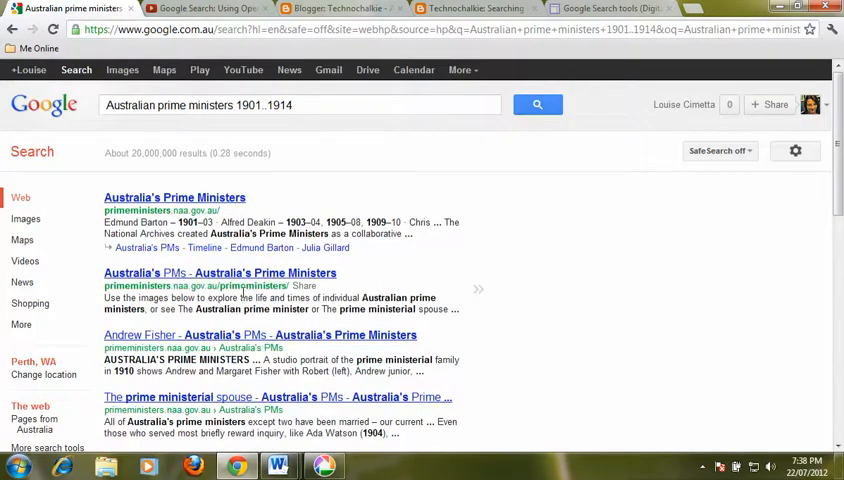
Search 'laptop $0..$500' and review the laptop listings priced within that range
{"action": "left_click", "coordinate": [44, 104]}
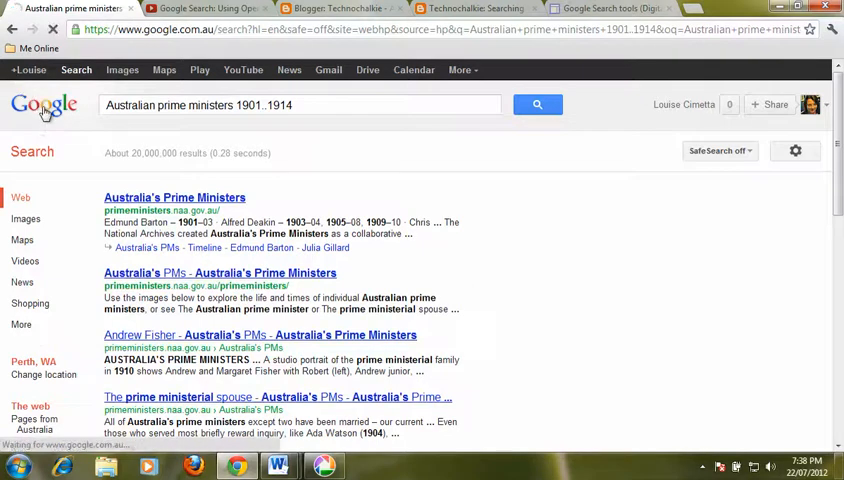
{"action": "left_click", "coordinate": [44, 104]}
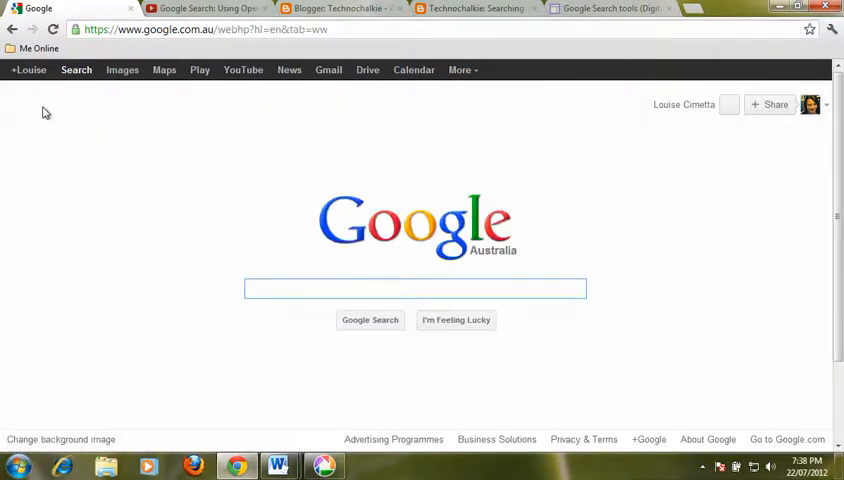
{"action": "type", "text": "laptop"}
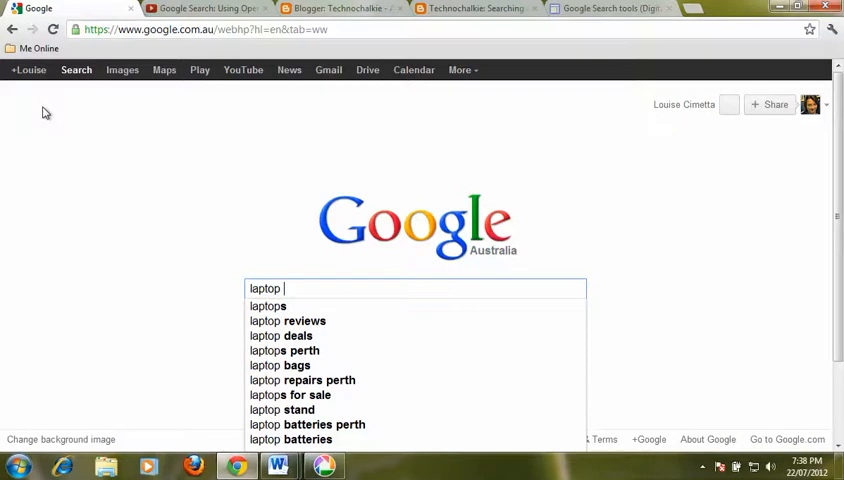
{"action": "type", "text": "$0."}
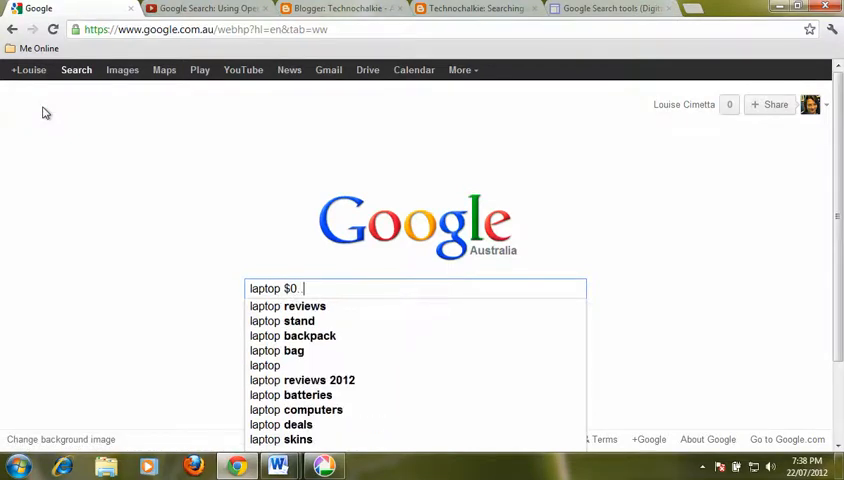
{"action": "type", "text": "$5"}
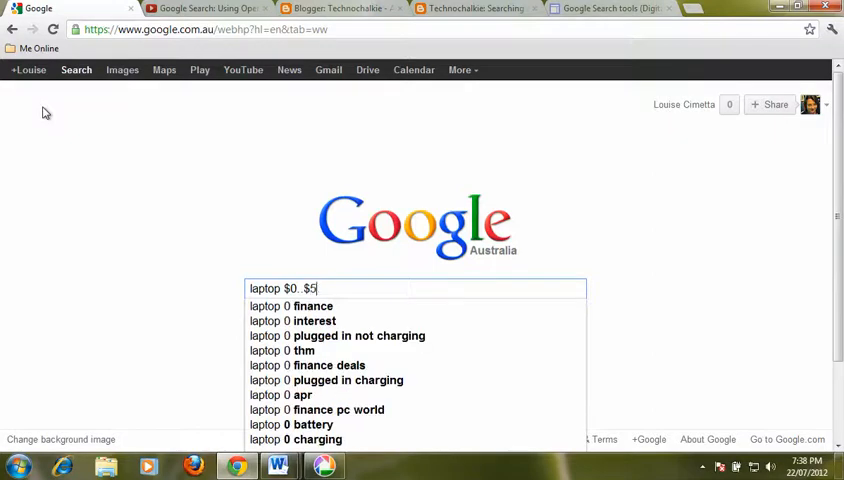
{"action": "key", "text": "Return"}
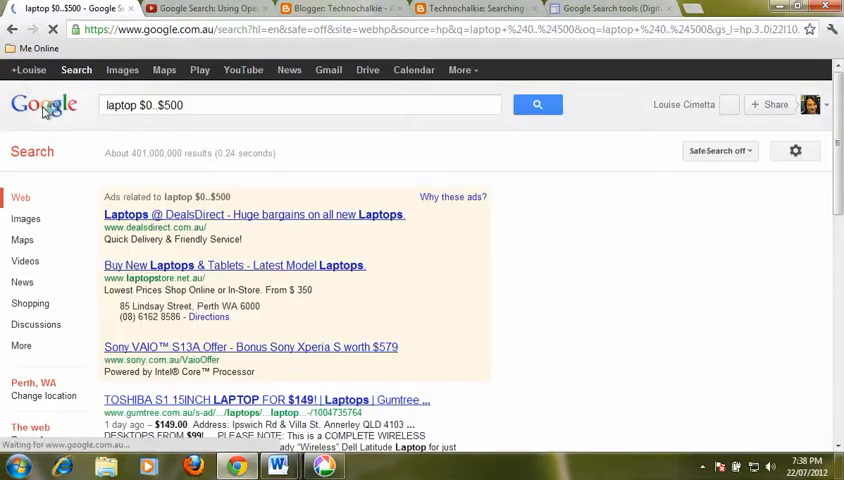
{"action": "scroll", "scroll_direction": "down", "scroll_amount": 3}
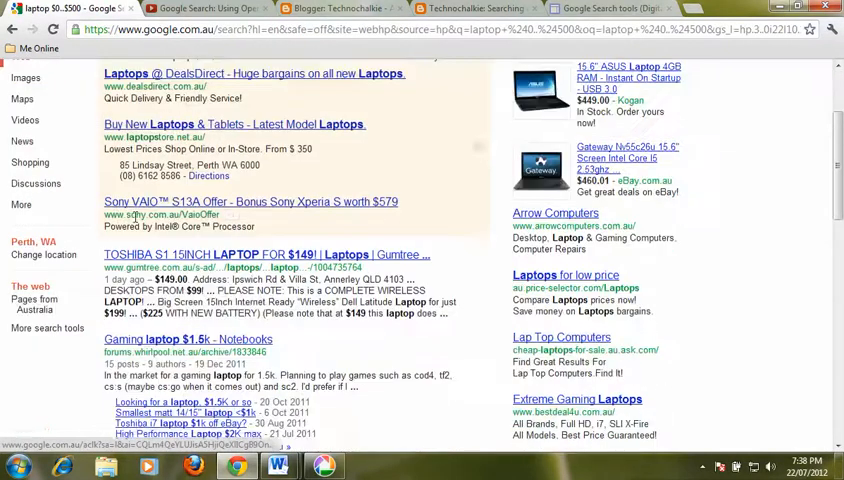
{"action": "scroll", "scroll_direction": "down", "scroll_amount": 3}
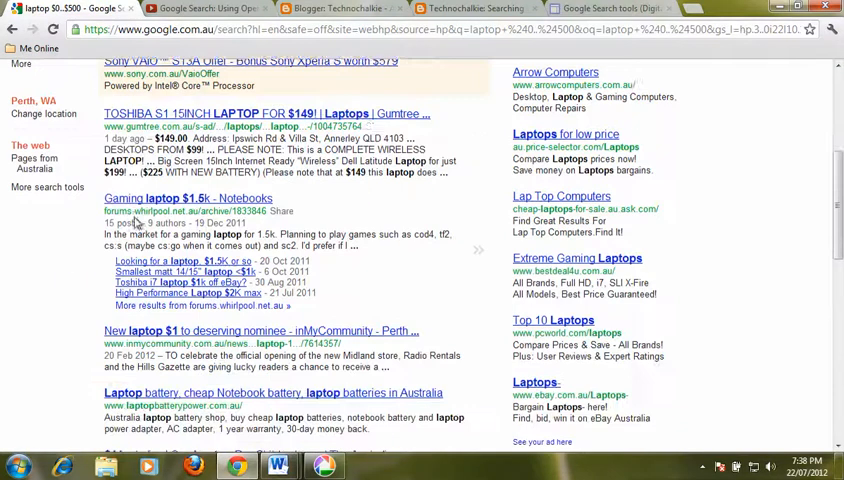
{"action": "scroll", "scroll_direction": "up", "scroll_amount": 3}
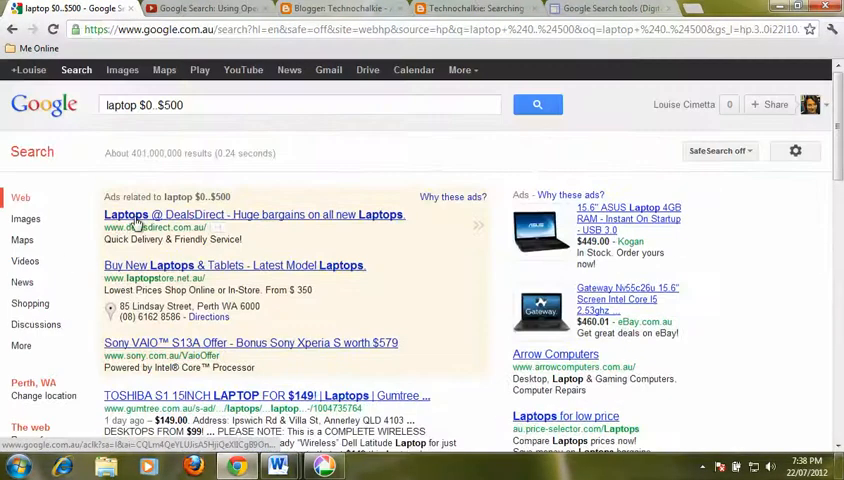